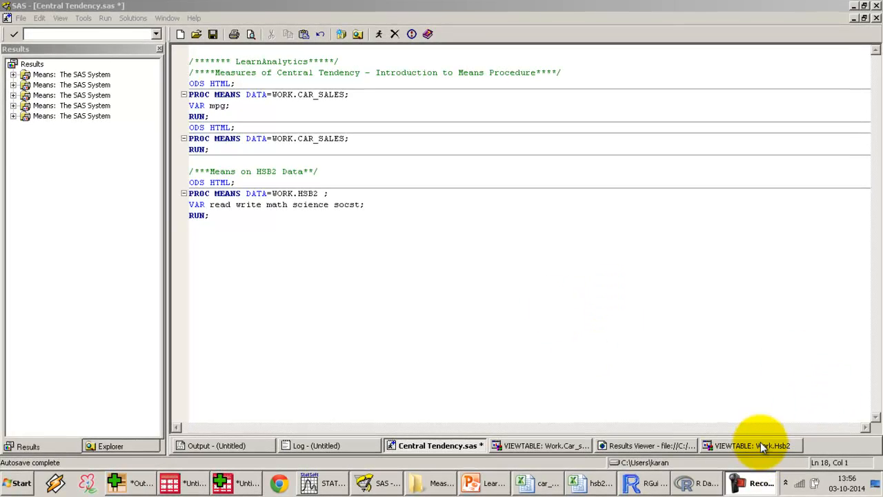
Bring the Work.Hsb2 data table to the front to view the test scores
{"action": "left_click", "coordinate": [751, 445]}
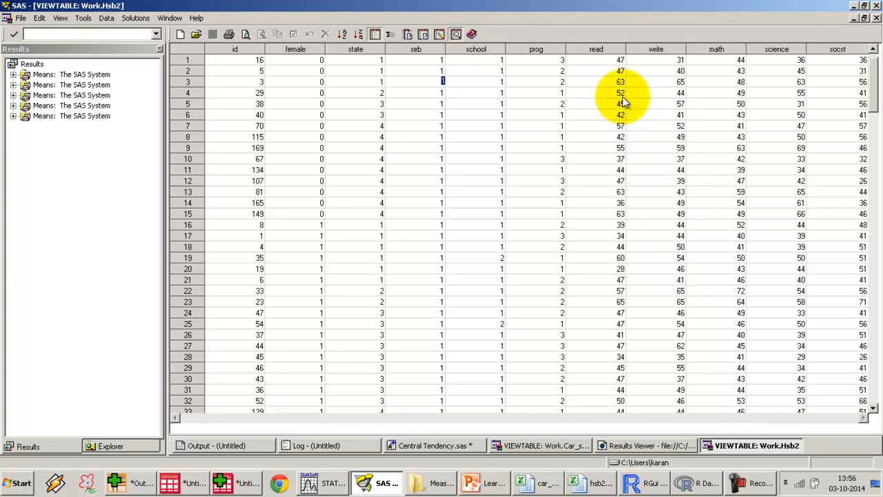
{"action": "mouse_move", "coordinate": [596, 49]}
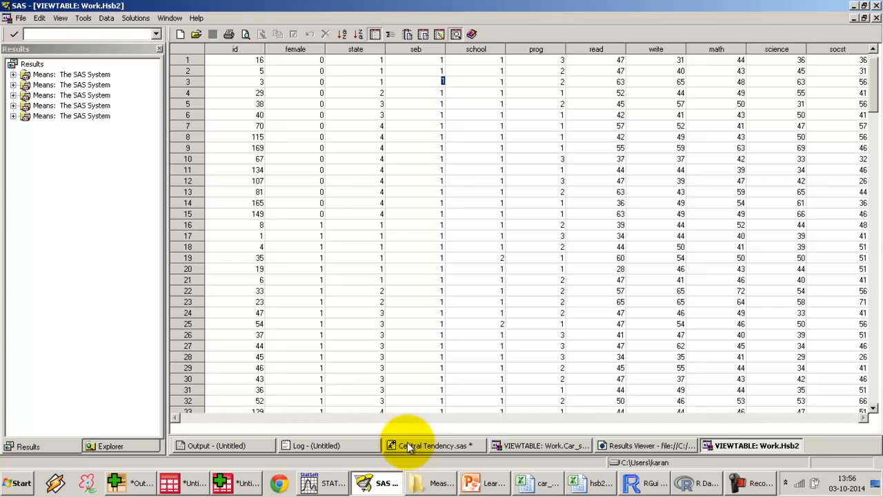
{"action": "mouse_move", "coordinate": [458, 450]}
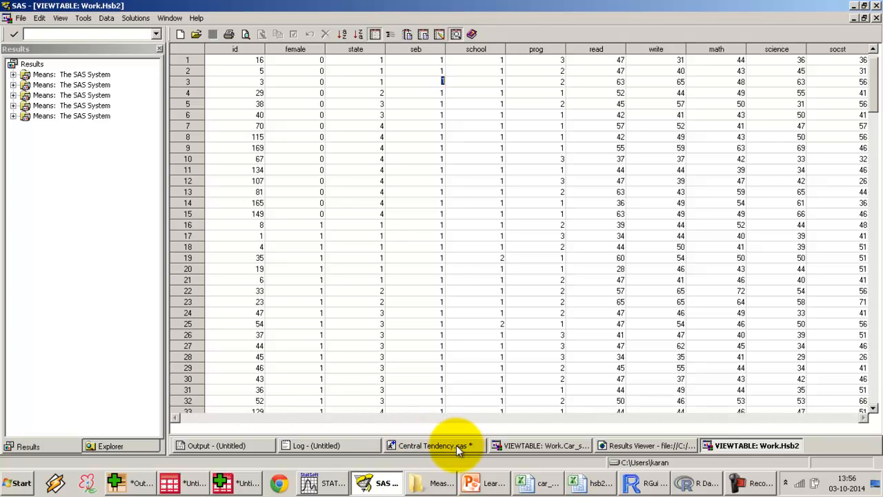
In Central Tendency.sas, highlight the HSB2 dataset name and the VAR list read–socst
{"action": "left_click", "coordinate": [435, 445]}
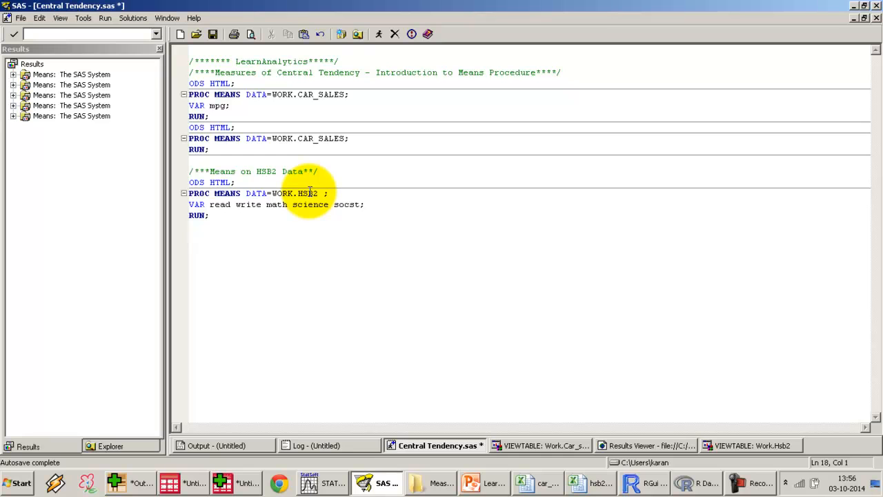
{"action": "double_click", "coordinate": [306, 193]}
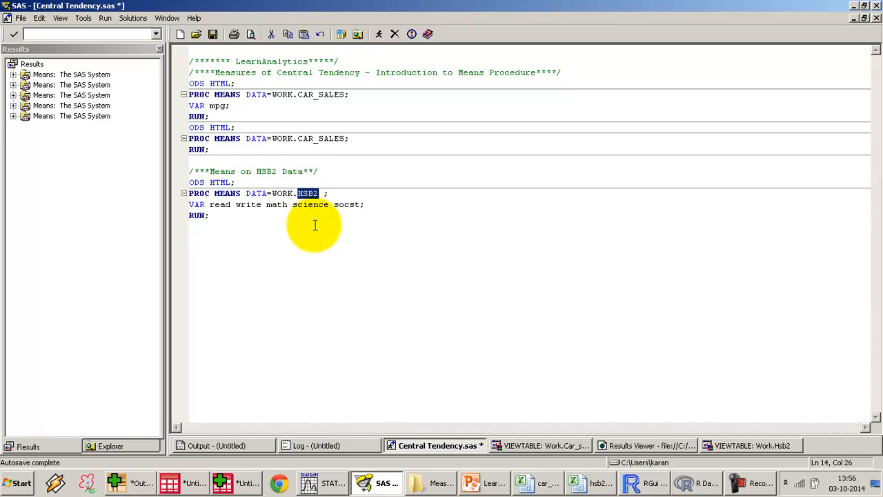
{"action": "mouse_move", "coordinate": [320, 219]}
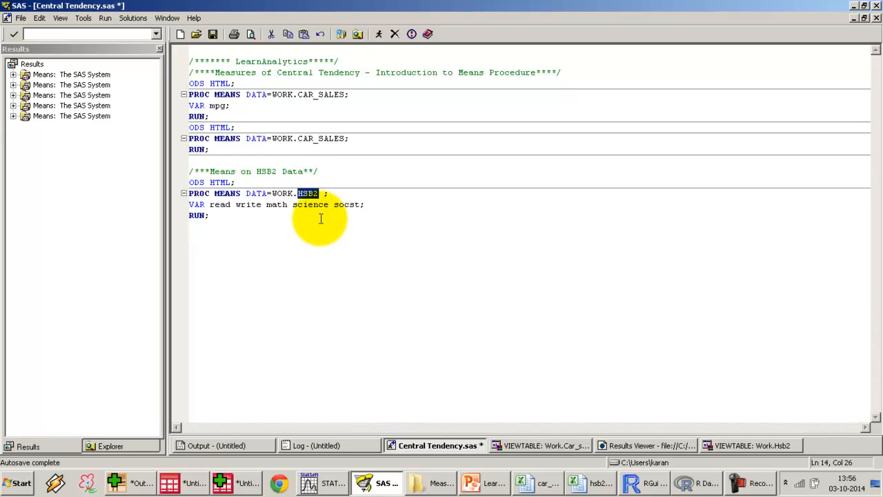
{"action": "mouse_move", "coordinate": [625, 298]}
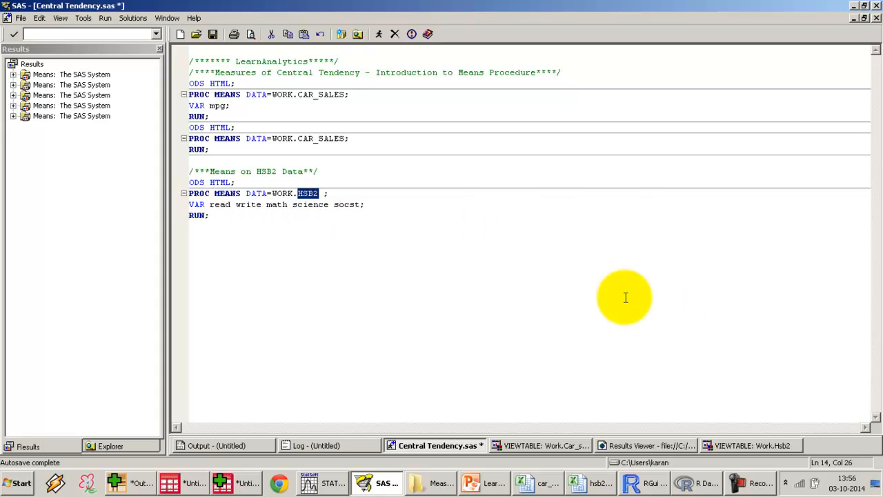
{"action": "left_click", "coordinate": [212, 205]}
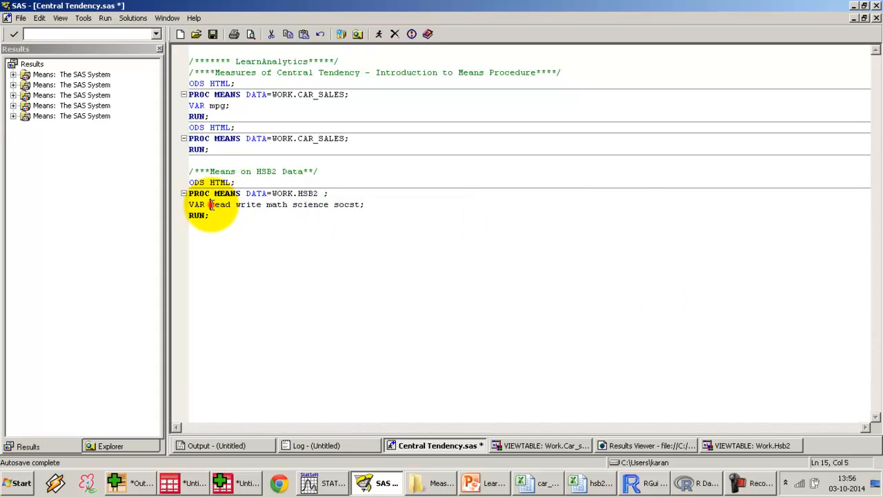
{"action": "left_click_drag", "start_coordinate": [210, 204], "coordinate": [362, 204]}
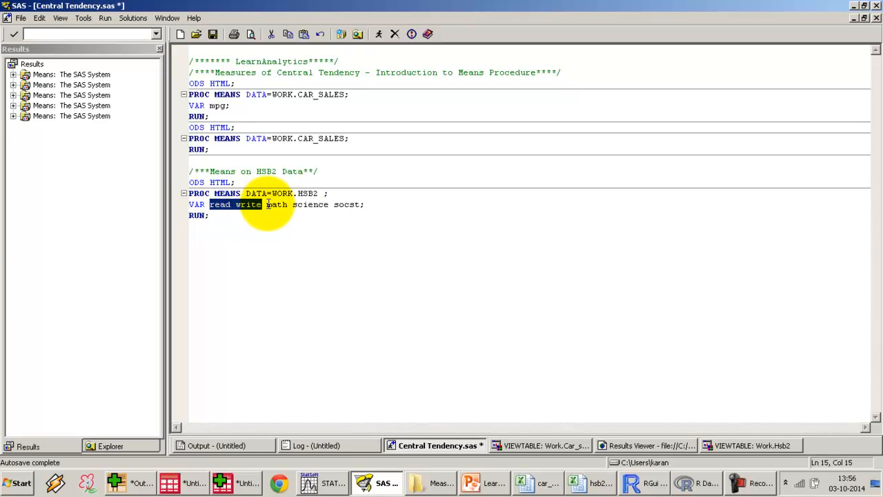
{"action": "left_click_drag", "start_coordinate": [262, 204], "coordinate": [361, 204]}
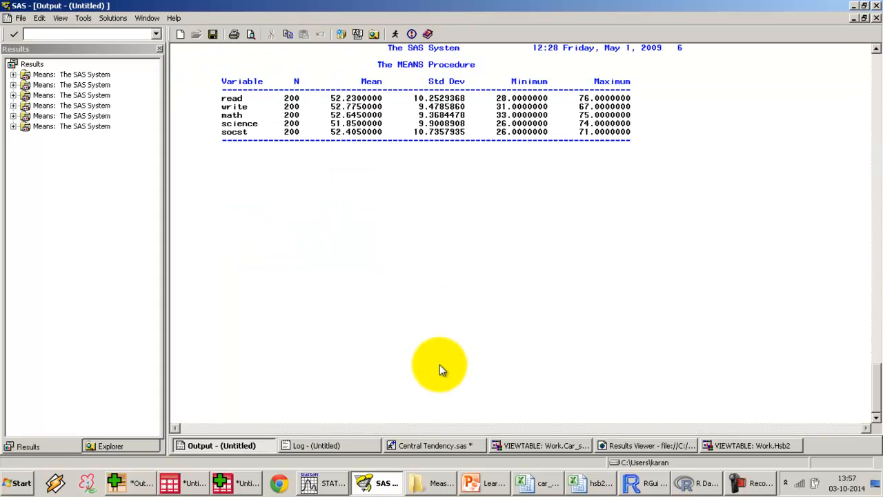
View the PROC MEANS output: N 200, means read 52.23 through socst 52.405
{"action": "left_click", "coordinate": [648, 445]}
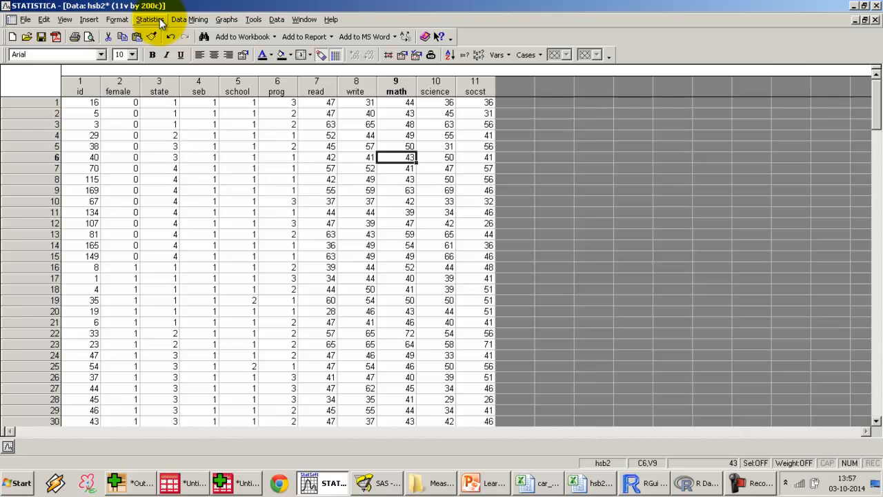
Run STATISTICA Descriptive statistics on read, write, math, science and socst and produce the Summary table
{"action": "left_click", "coordinate": [150, 19]}
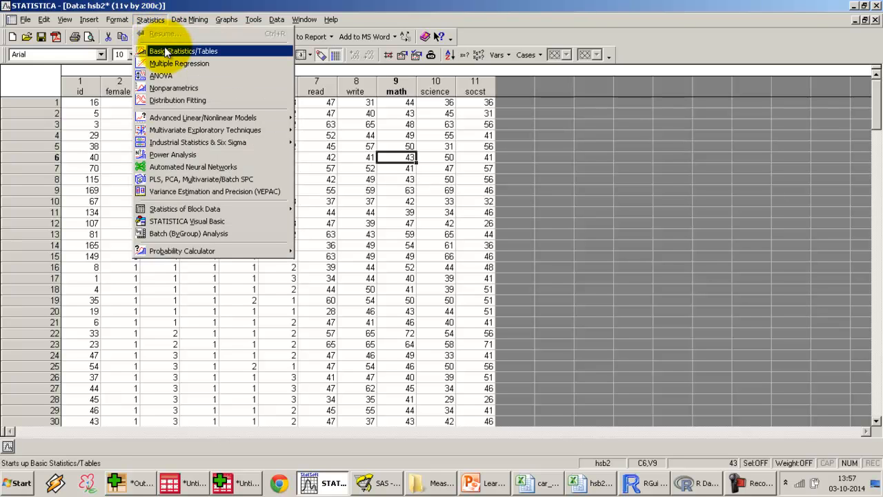
{"action": "left_click", "coordinate": [184, 49]}
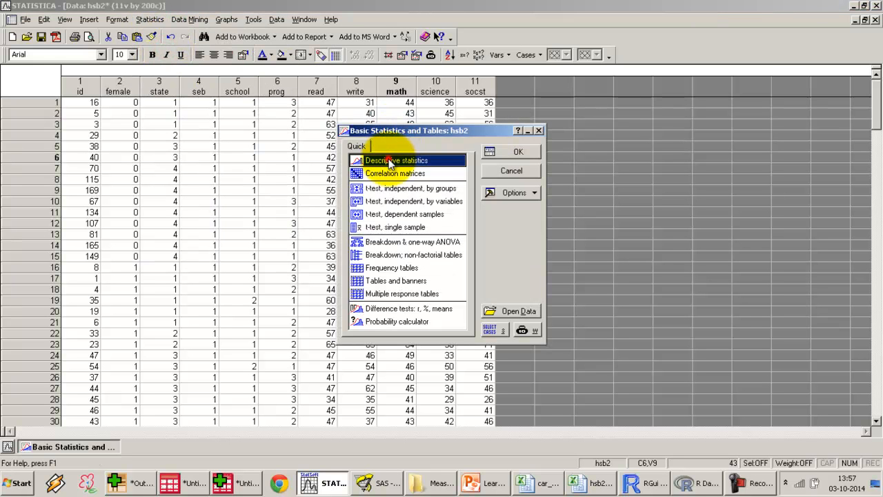
{"action": "left_click", "coordinate": [396, 160]}
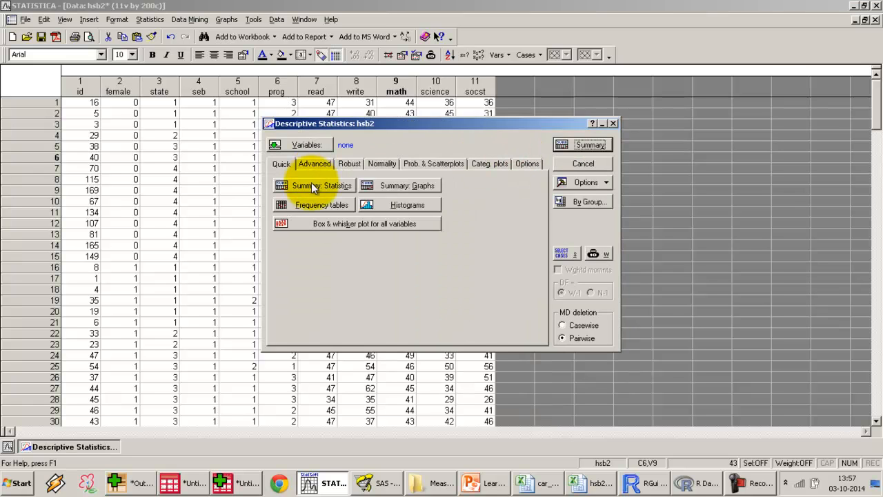
{"action": "left_click", "coordinate": [306, 144]}
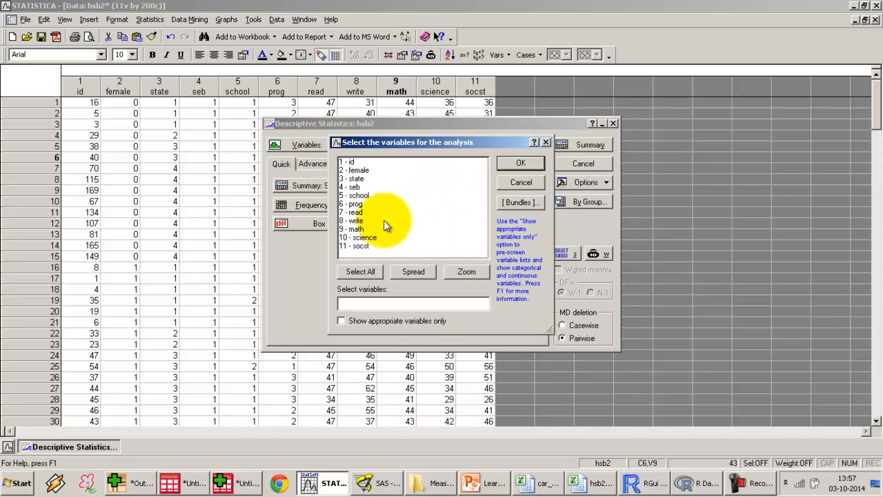
{"action": "left_click_drag", "start_coordinate": [356, 212], "coordinate": [356, 245]}
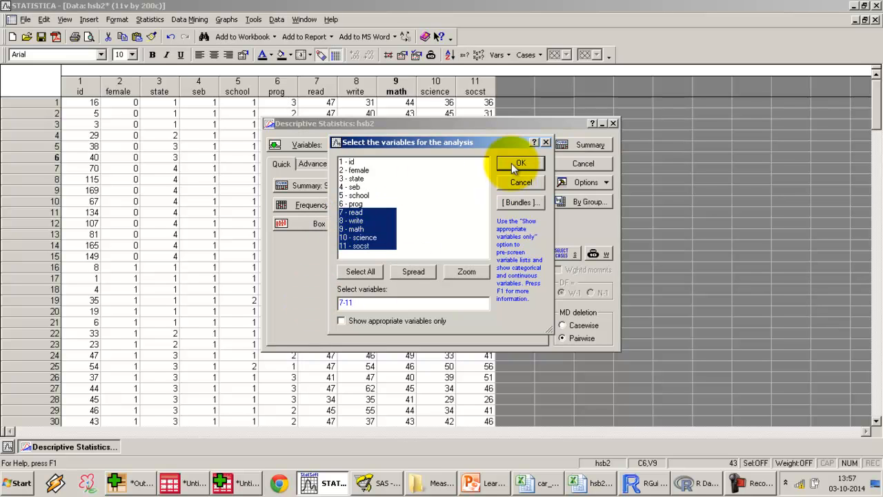
{"action": "left_click", "coordinate": [519, 163]}
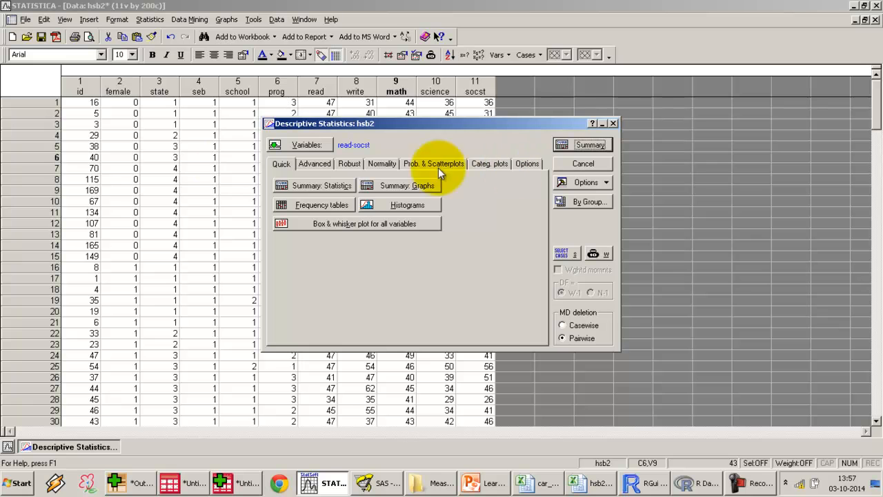
{"action": "left_click", "coordinate": [315, 162]}
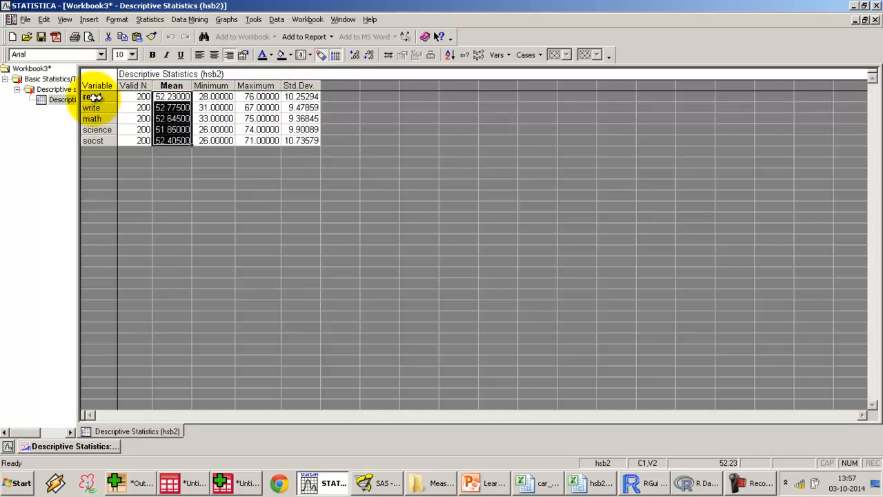
Copy the STATISTICA results table and bring the SPSS Data Editor forward
{"action": "right_click", "coordinate": [97, 86]}
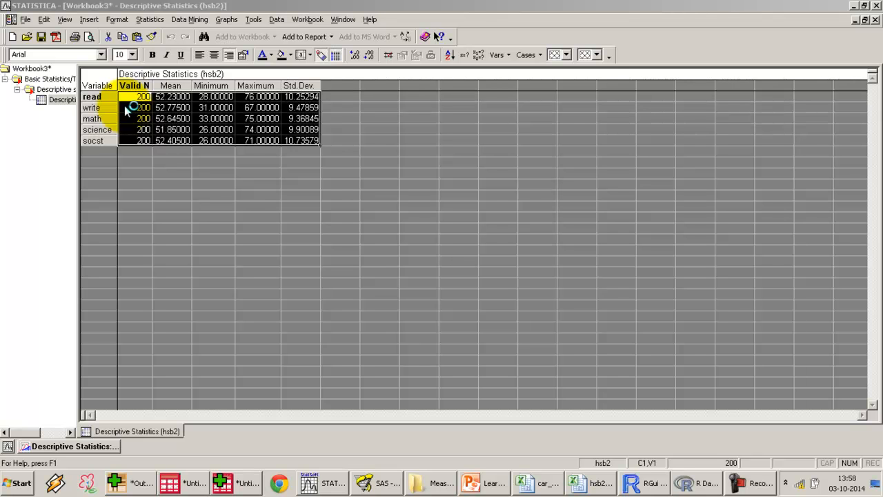
{"action": "left_click", "coordinate": [237, 483]}
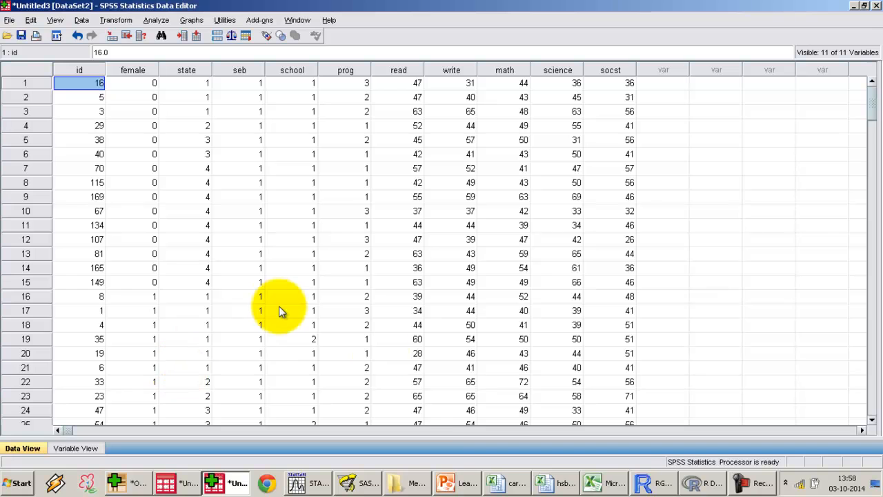
Put the Variable heading in Excel cell B2 and copy the STATISTICA results table again
{"action": "left_click", "coordinate": [590, 483]}
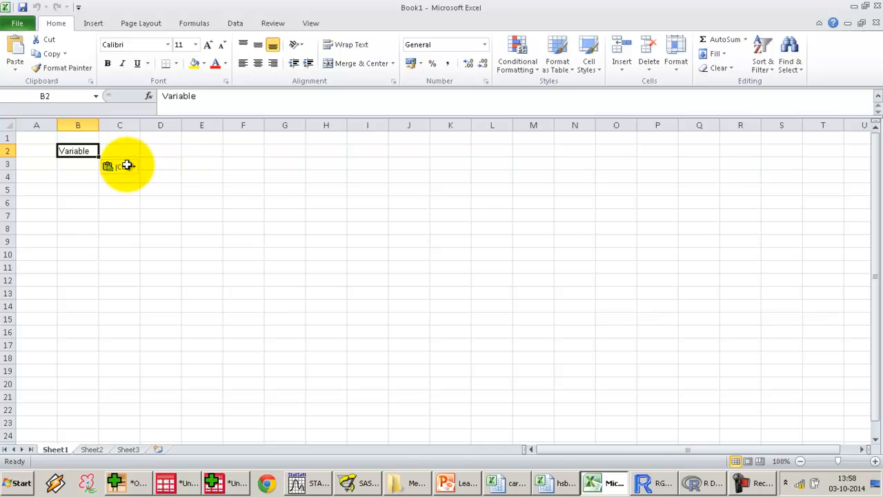
{"action": "left_click", "coordinate": [316, 483]}
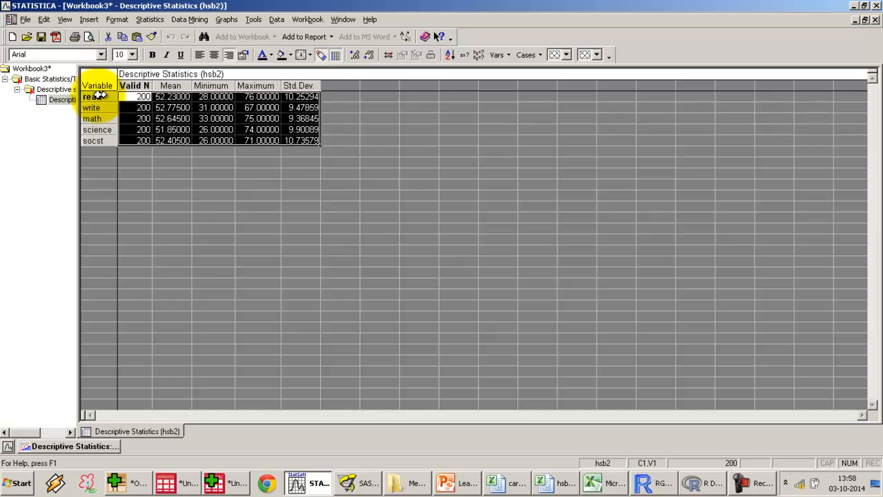
{"action": "right_click", "coordinate": [97, 96]}
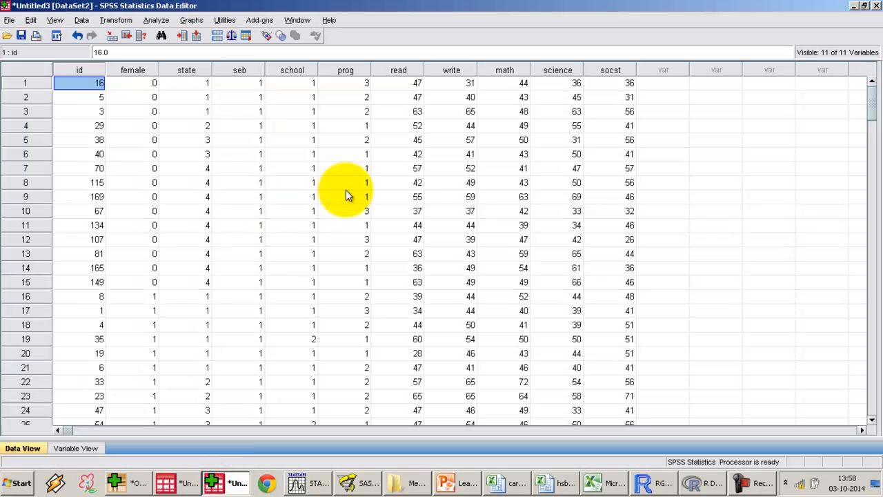
Run SPSS Descriptives on read, write, math, science and socst with Mean, giving N 200 per score
{"action": "left_click", "coordinate": [450, 155]}
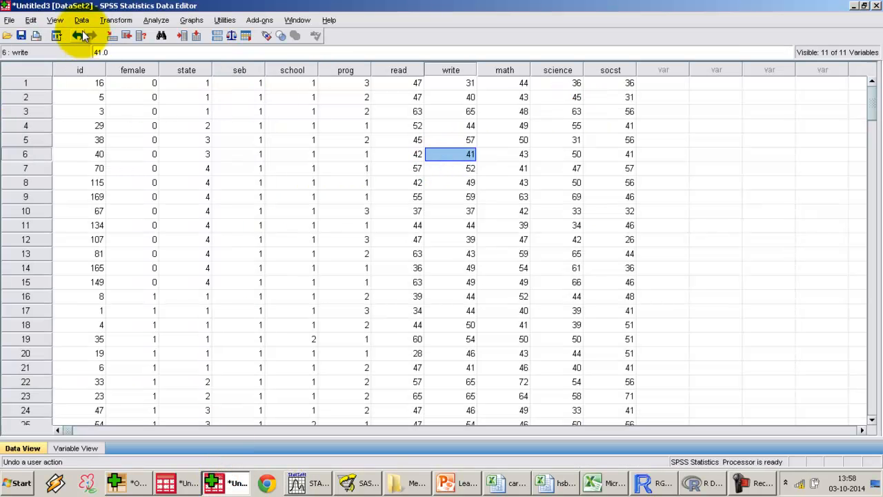
{"action": "left_click", "coordinate": [155, 19]}
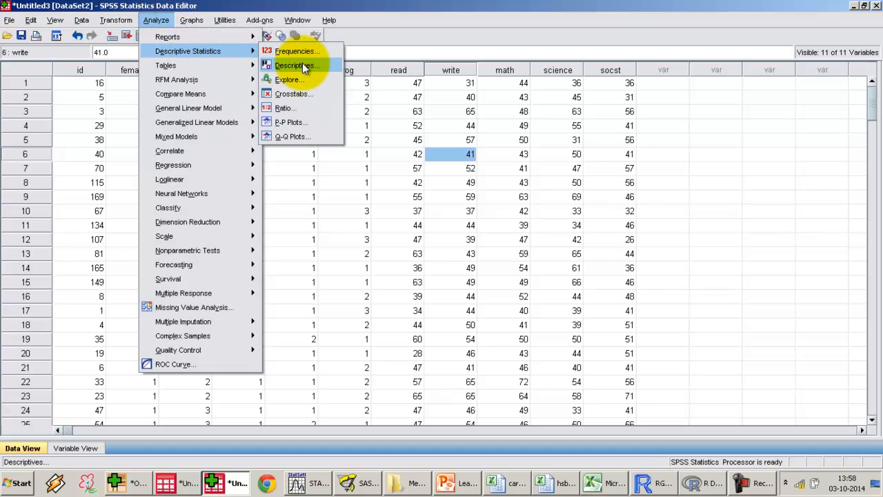
{"action": "left_click", "coordinate": [295, 64]}
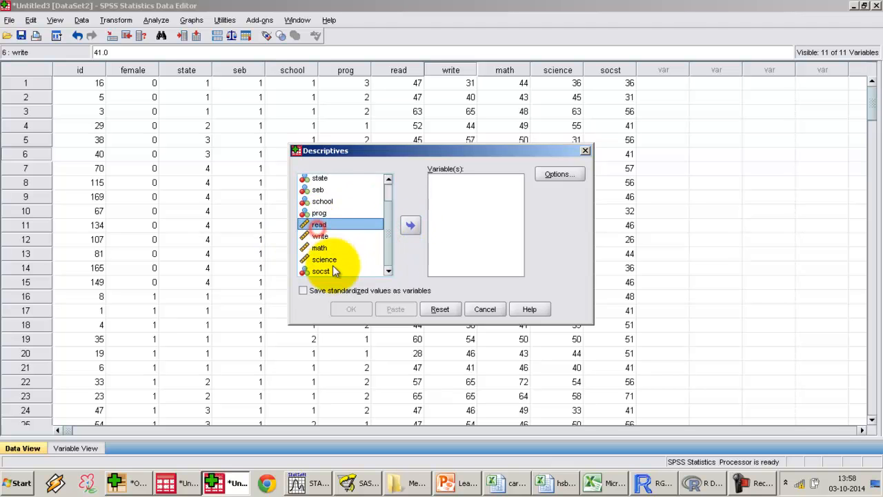
{"action": "left_click", "coordinate": [321, 270]}
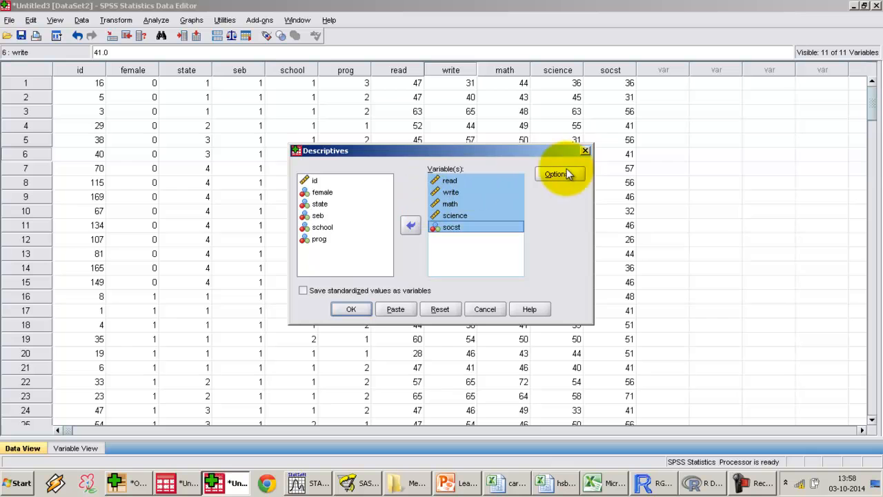
{"action": "left_click", "coordinate": [561, 174]}
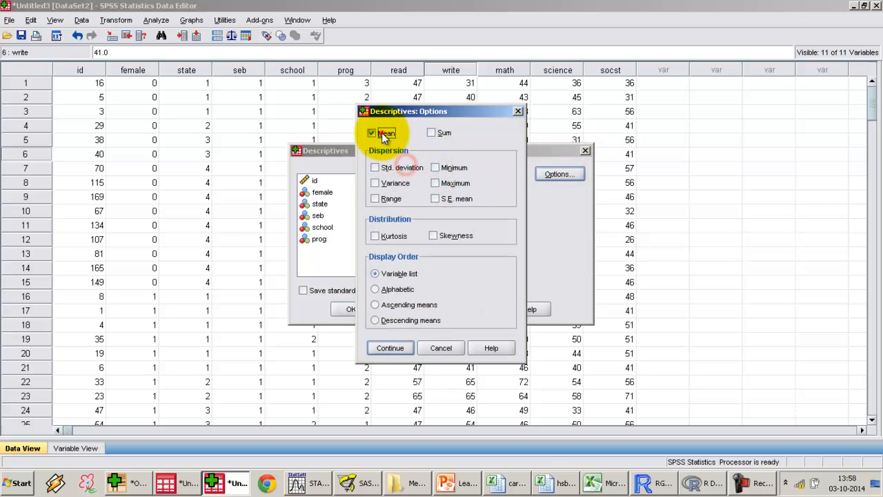
{"action": "left_click", "coordinate": [389, 348]}
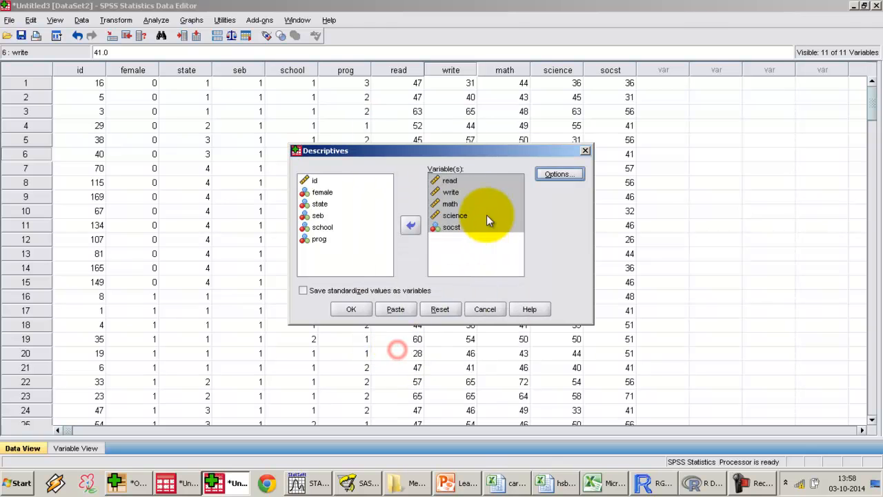
{"action": "mouse_move", "coordinate": [357, 325]}
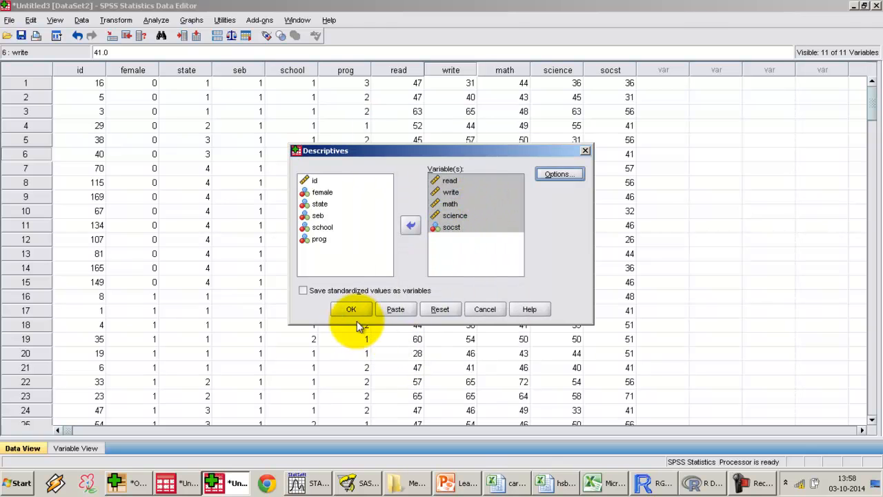
{"action": "left_click", "coordinate": [350, 309]}
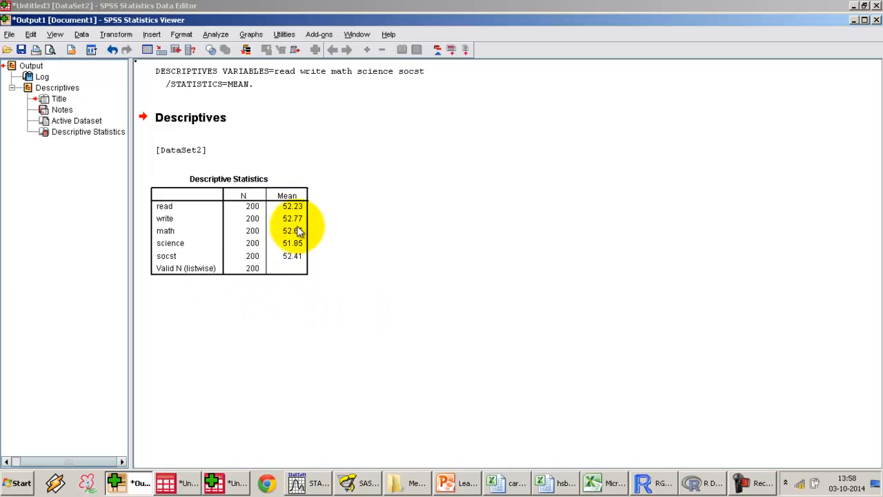
Set socst's Measure to Scale in Variable View and return to Data View
{"action": "left_click", "coordinate": [76, 447]}
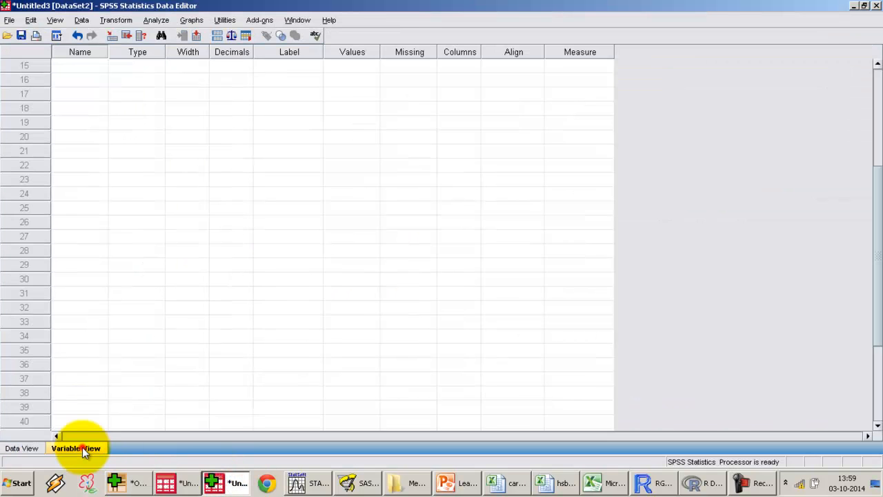
{"action": "left_click", "coordinate": [75, 448]}
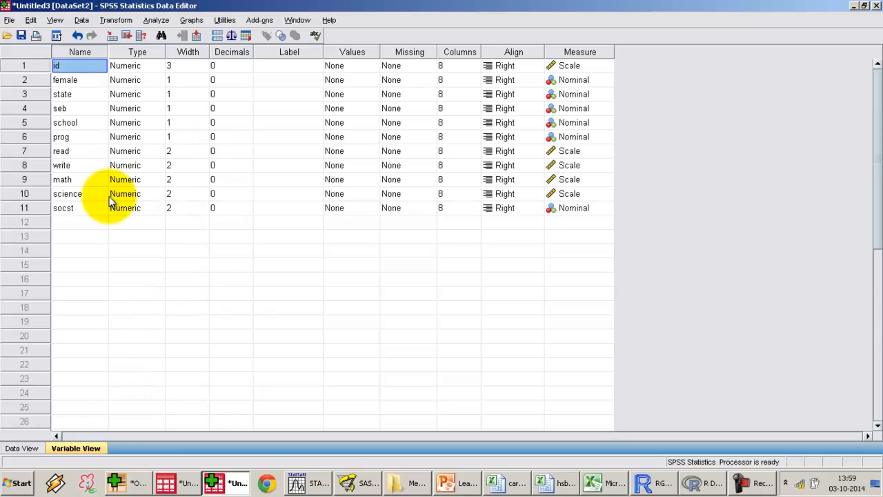
{"action": "left_click", "coordinate": [605, 207]}
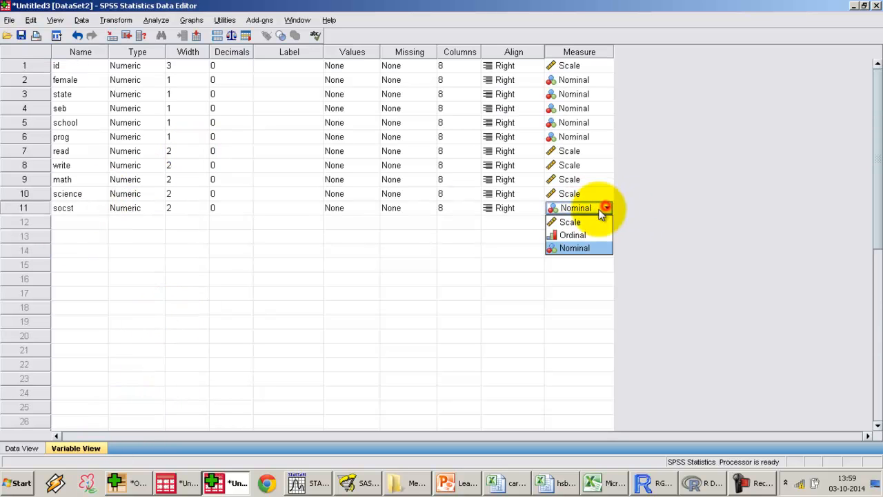
{"action": "left_click", "coordinate": [570, 220]}
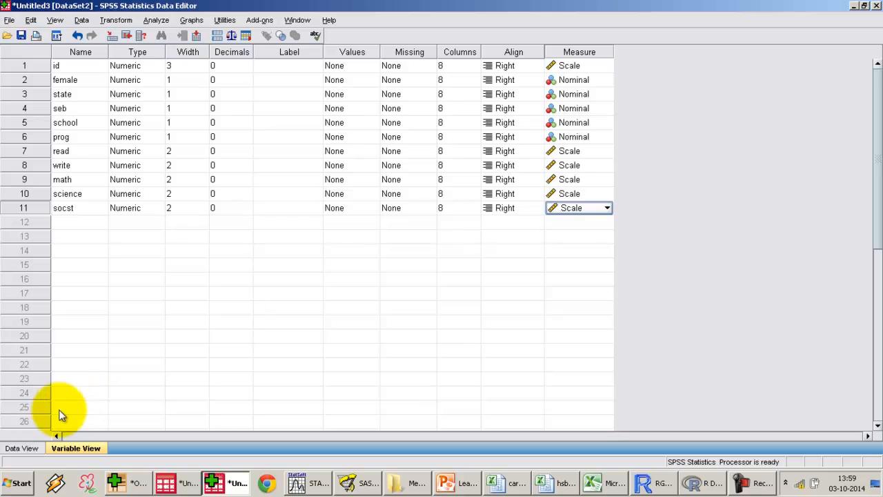
{"action": "left_click", "coordinate": [22, 448]}
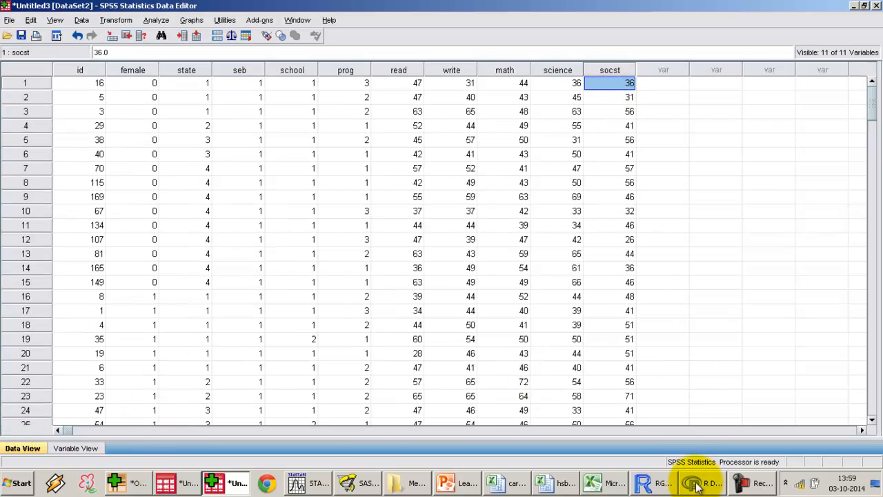
In Rattle, keep read–socst as inputs with id through prog ignored and move to Explore
{"action": "left_click", "coordinate": [703, 483]}
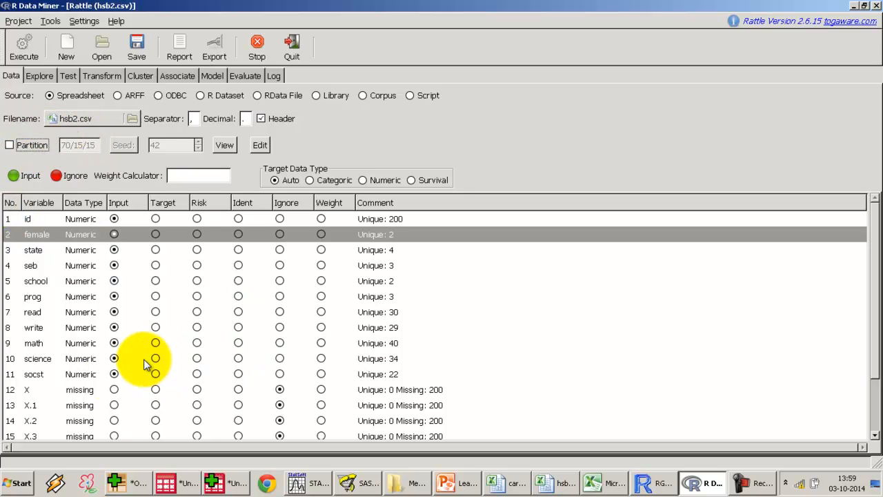
{"action": "mouse_move", "coordinate": [56, 298]}
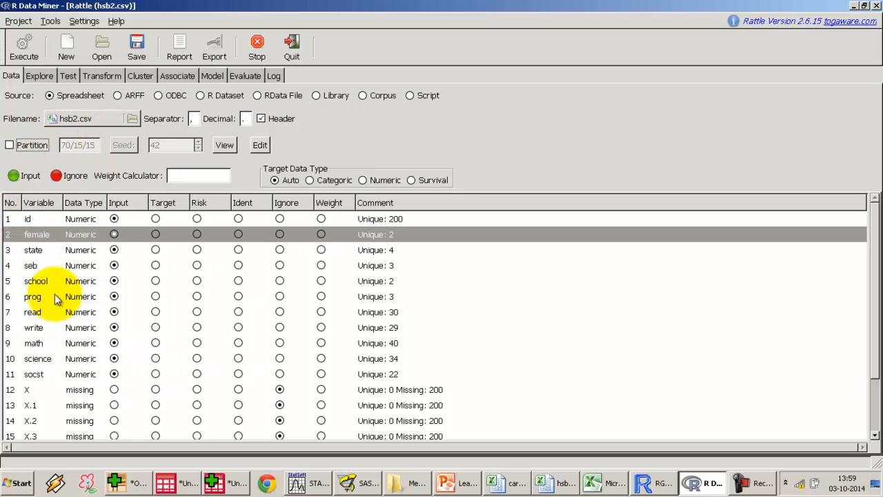
{"action": "mouse_move", "coordinate": [43, 320]}
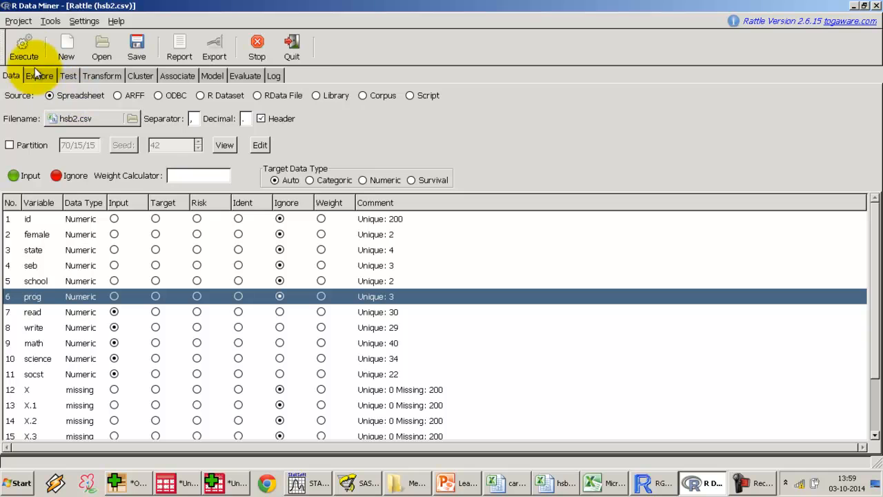
{"action": "left_click", "coordinate": [25, 47]}
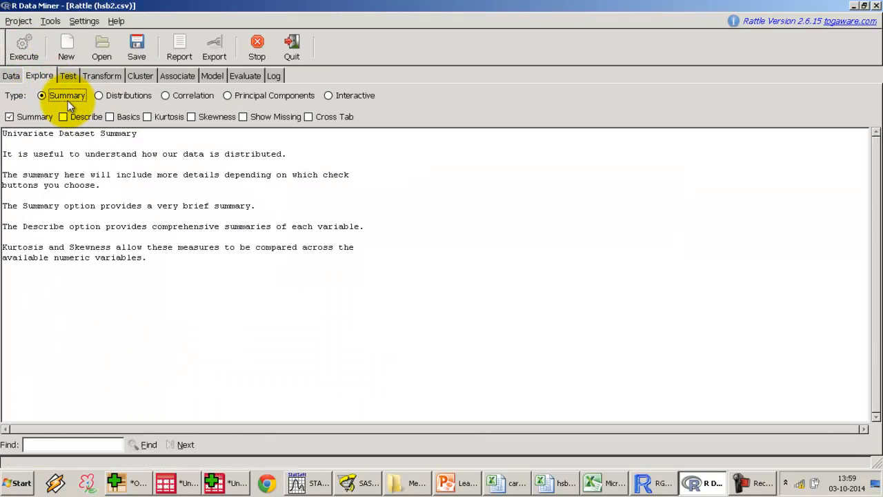
{"action": "mouse_move", "coordinate": [64, 116]}
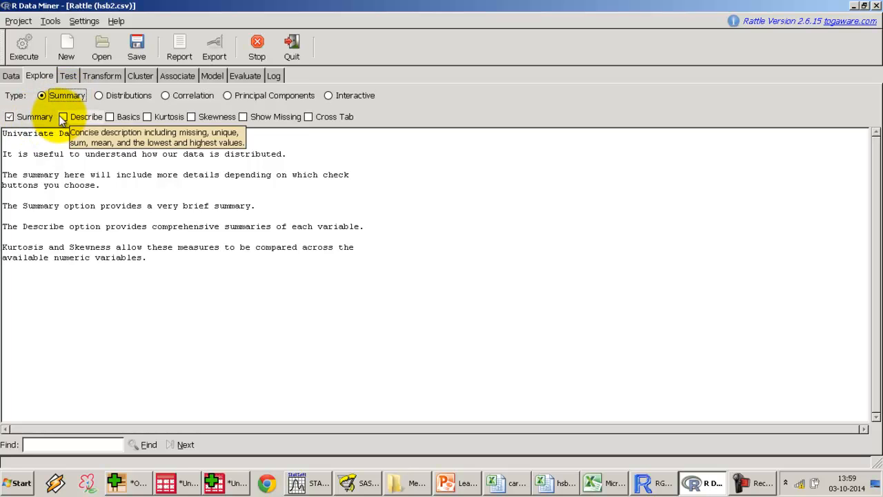
{"action": "mouse_move", "coordinate": [328, 110]}
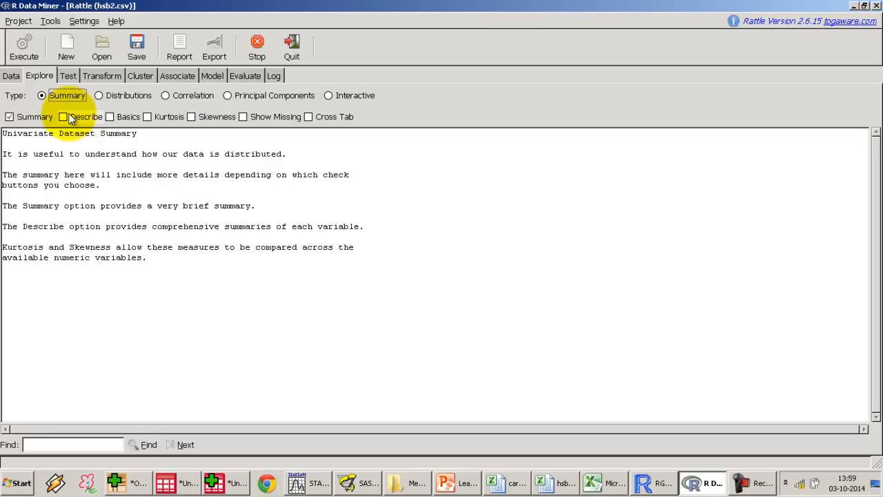
Tick Describe alongside Summary in Rattle's Explore settings
{"action": "left_click", "coordinate": [64, 116]}
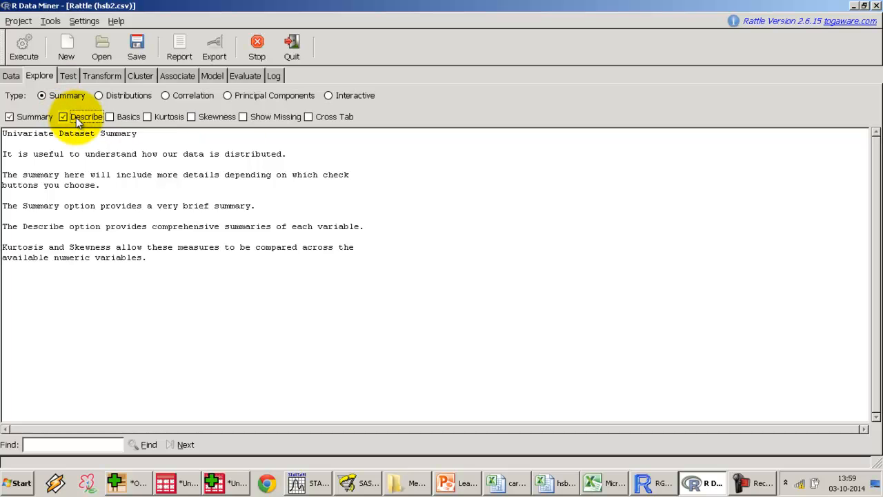
{"action": "mouse_move", "coordinate": [86, 116]}
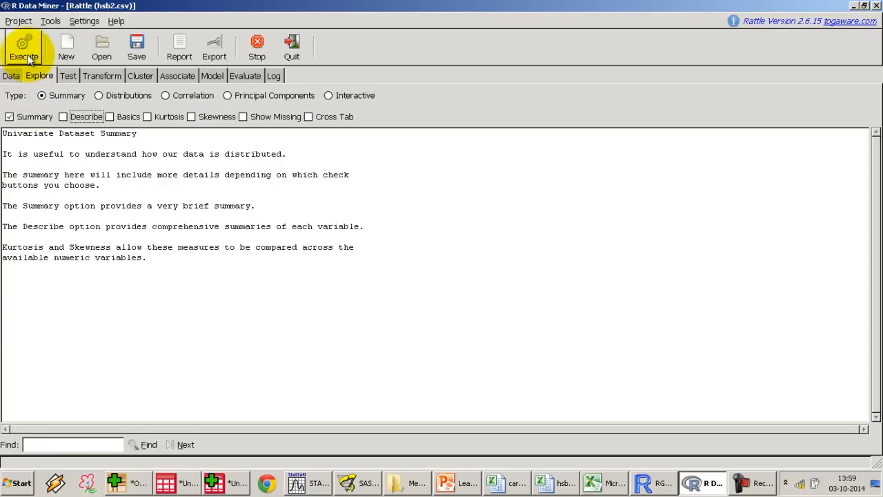
Execute the Rattle data summary to show means read 52.23 through socst 52.41, then minimize Rattle
{"action": "left_click", "coordinate": [25, 47]}
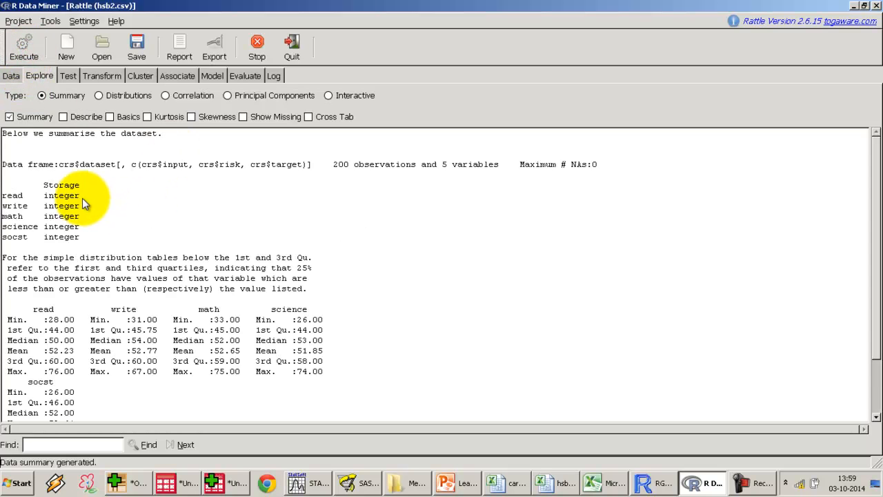
{"action": "scroll", "scroll_direction": "down", "scroll_amount": 3}
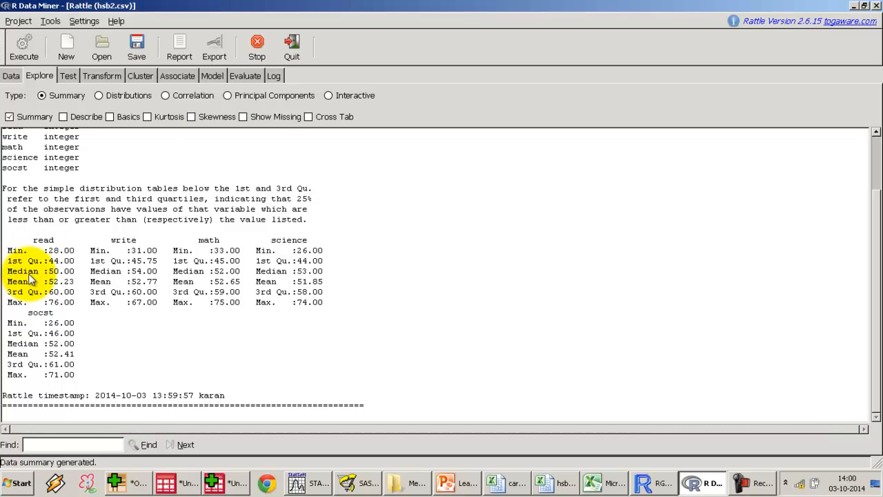
{"action": "mouse_move", "coordinate": [77, 290]}
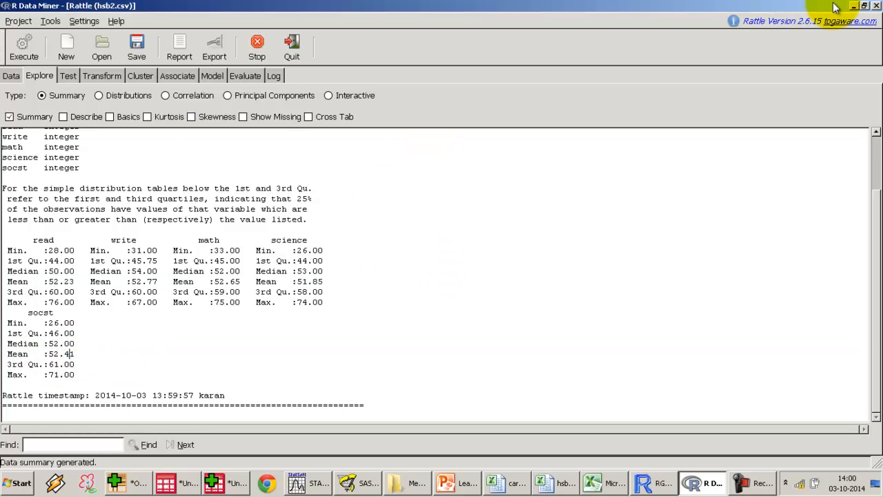
{"action": "mouse_move", "coordinate": [856, 13]}
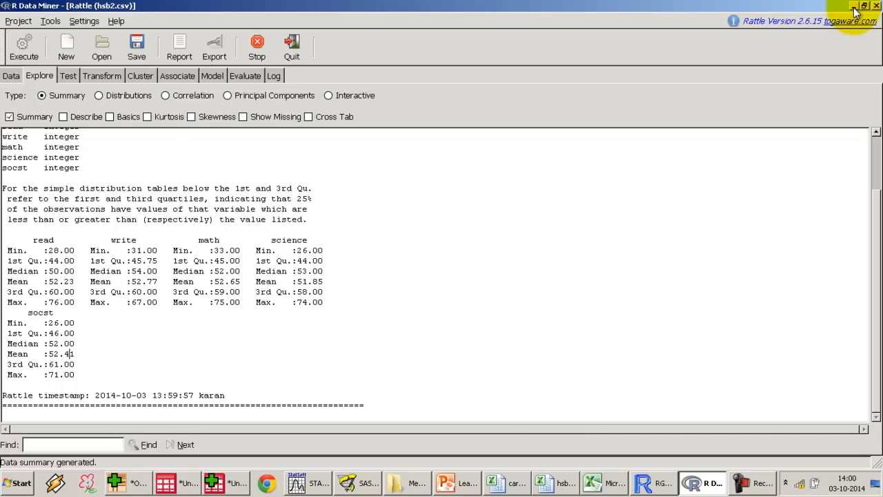
{"action": "left_click", "coordinate": [592, 483]}
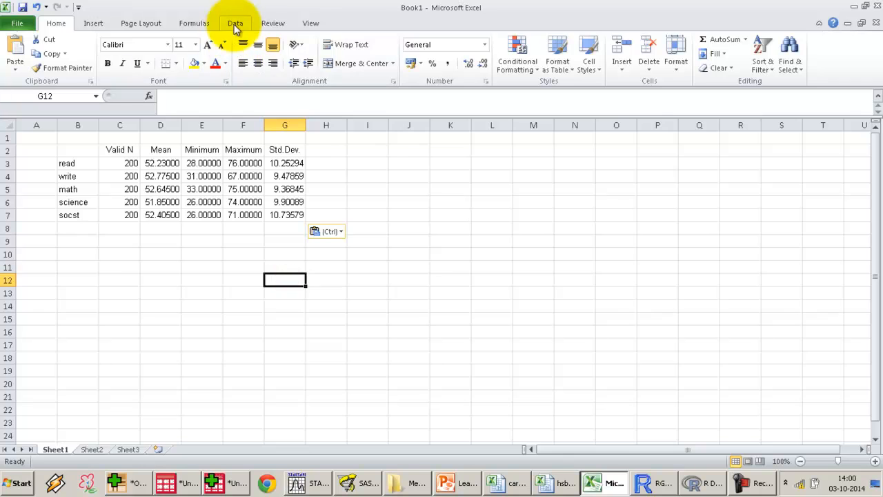
Open and cancel Excel's Data Analysis tool list without running anything, then minimize Excel
{"action": "left_click", "coordinate": [234, 22]}
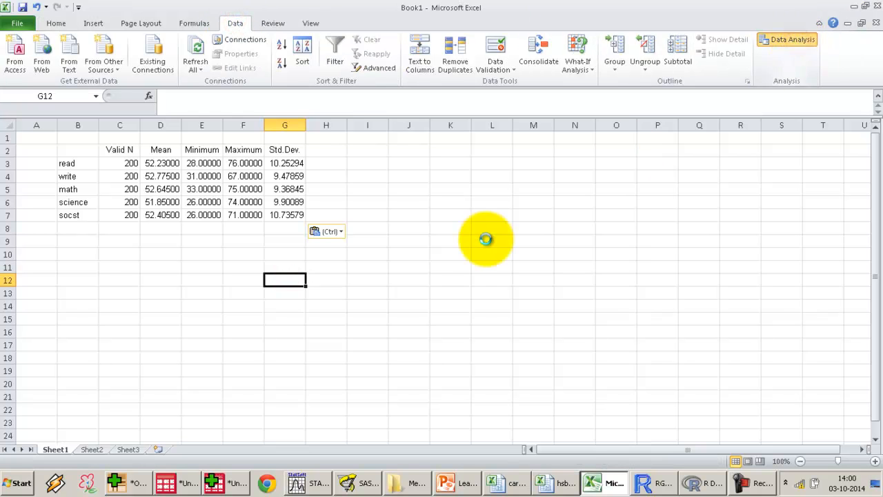
{"action": "left_click", "coordinate": [787, 38]}
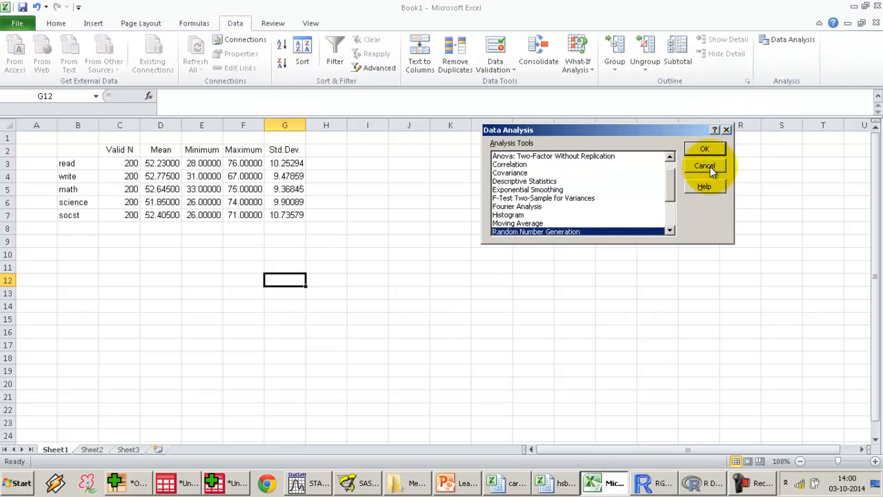
{"action": "left_click", "coordinate": [704, 166]}
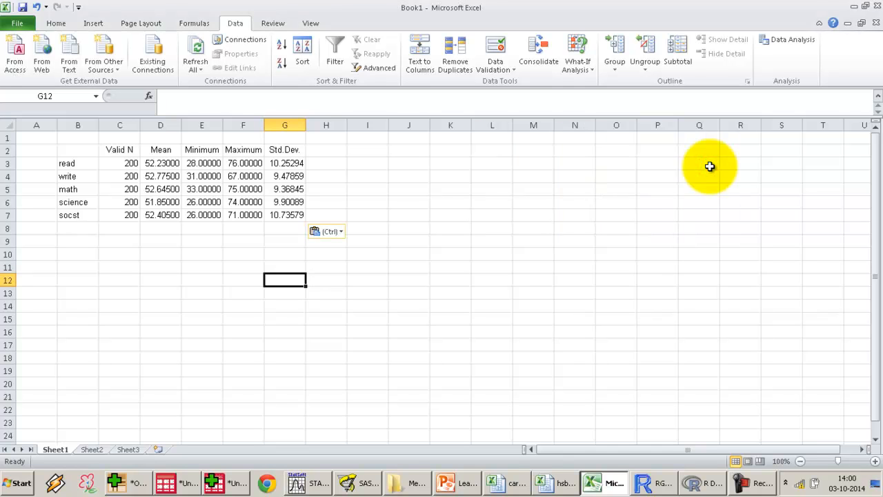
{"action": "mouse_move", "coordinate": [510, 290]}
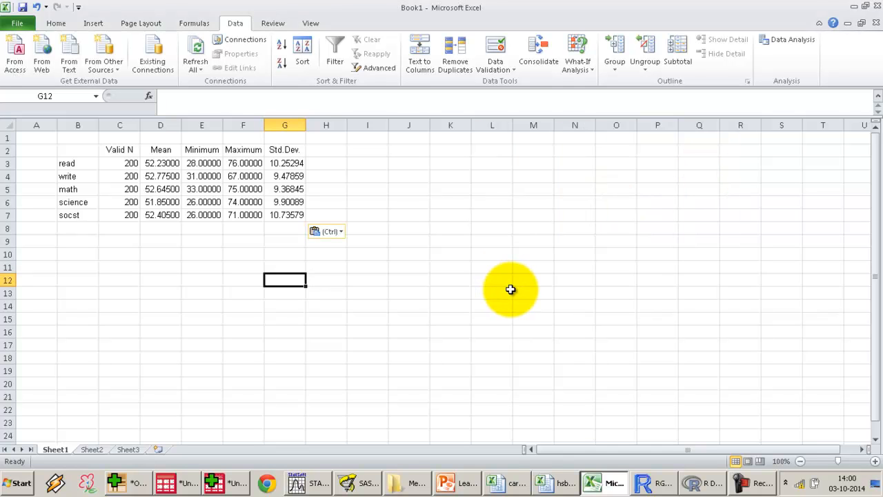
{"action": "mouse_move", "coordinate": [856, 11]}
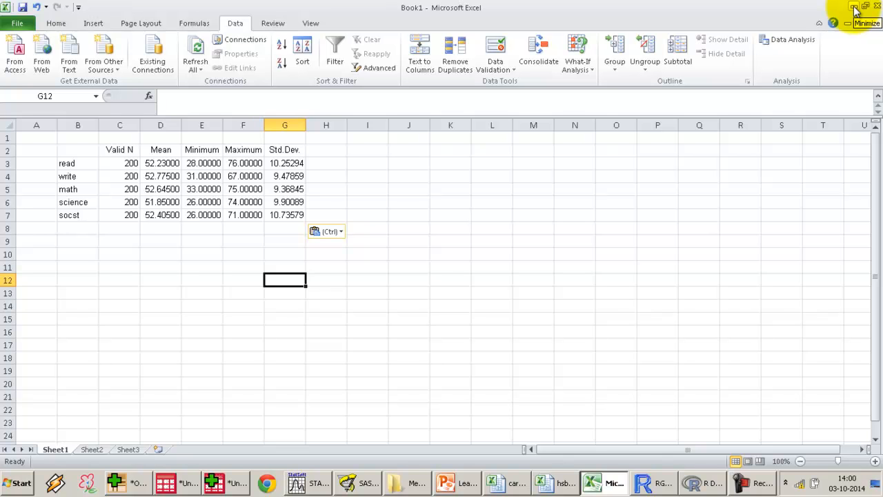
{"action": "left_click", "coordinate": [700, 483]}
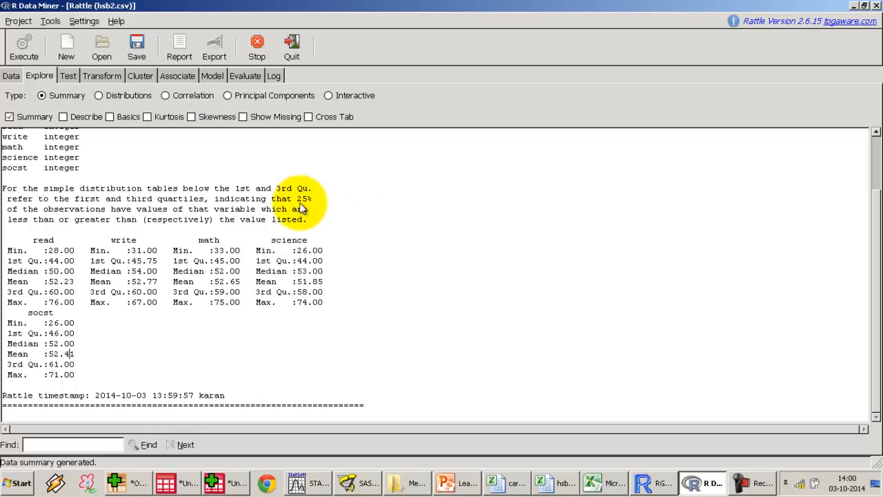
{"action": "mouse_move", "coordinate": [185, 180]}
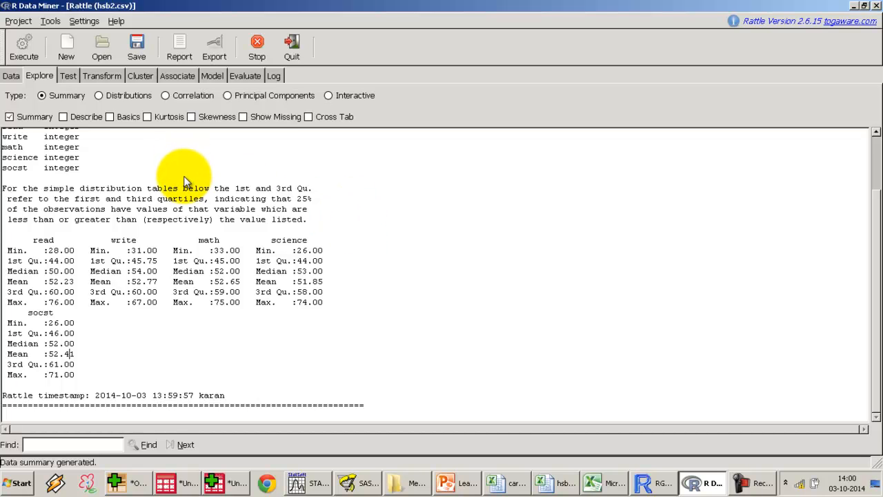